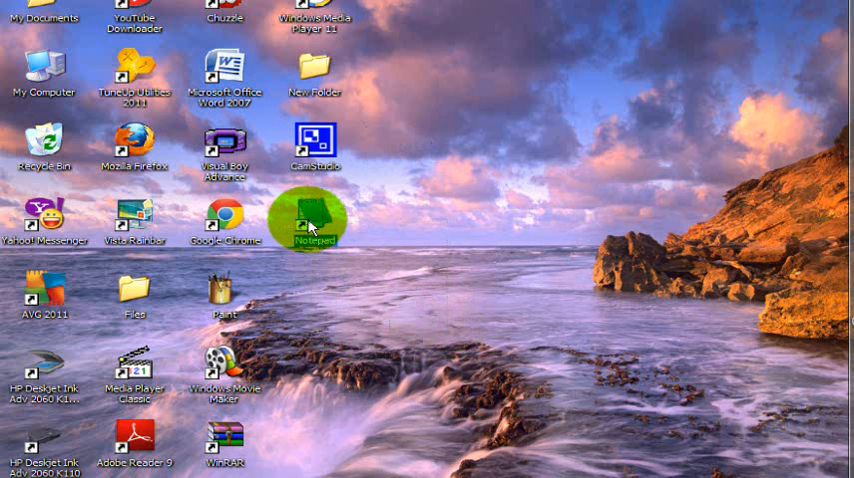
# Launch Notepad from its desktop shortcut to get a blank document
pyautogui.doubleClick(316, 216)
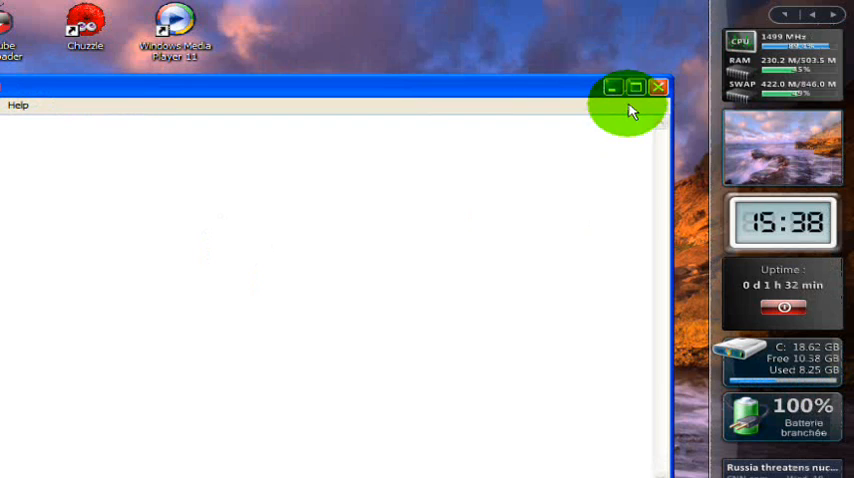
# Maximize Notepad and paste the SAPI.SpVoice conversation VBScript into the document
pyautogui.click(634, 88)
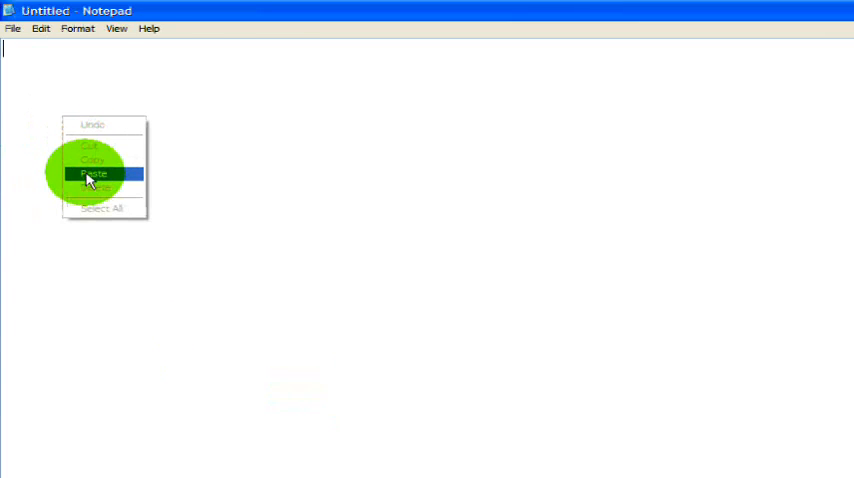
pyautogui.click(92, 172)
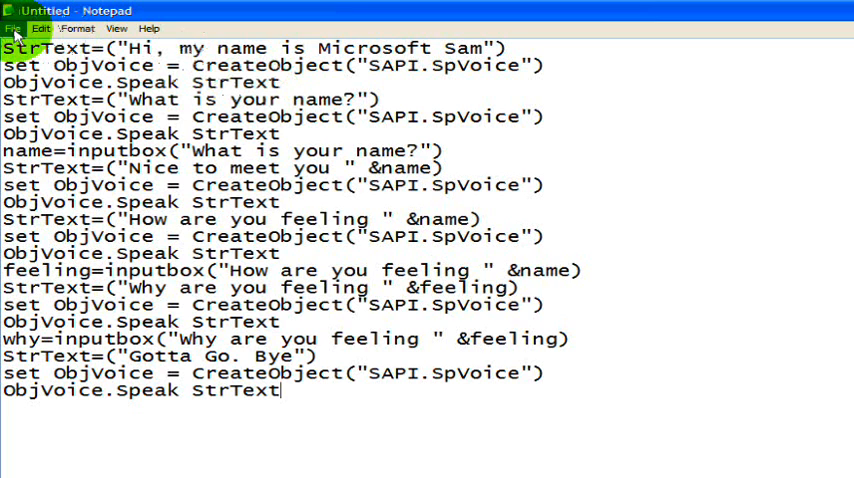
pyautogui.click(14, 28)
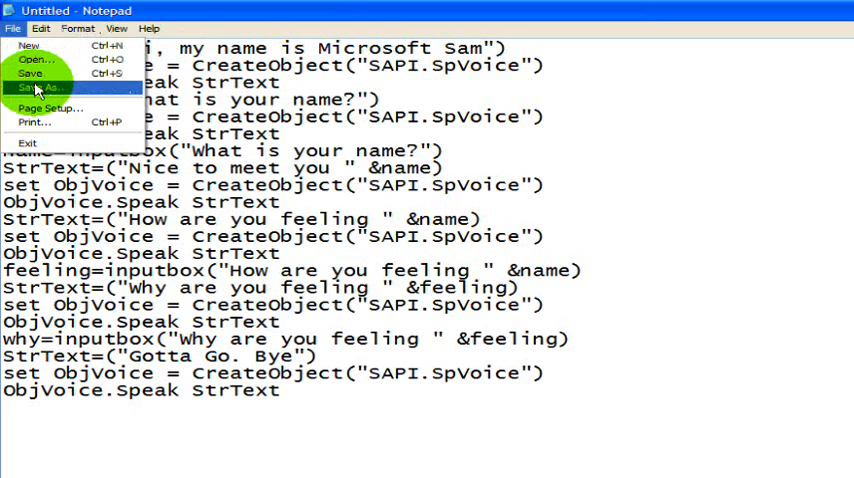
# Save the script to the Desktop as talk.vbs and close Notepad
pyautogui.click(46, 88)
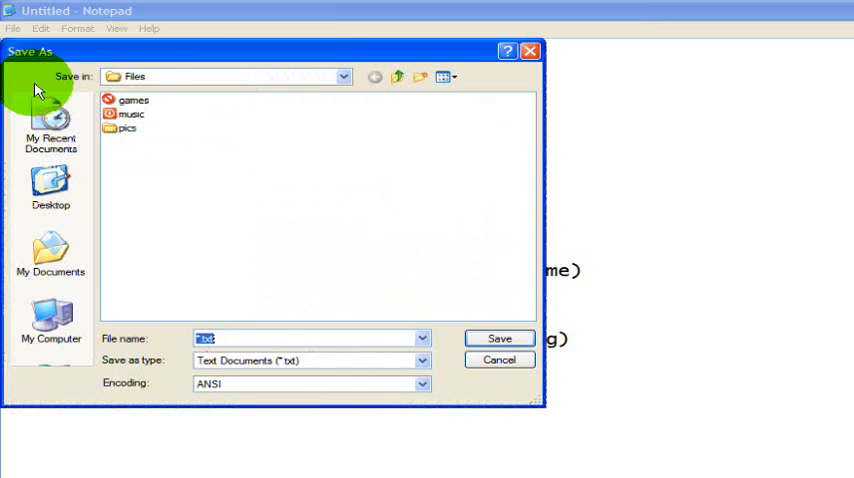
pyautogui.click(52, 184)
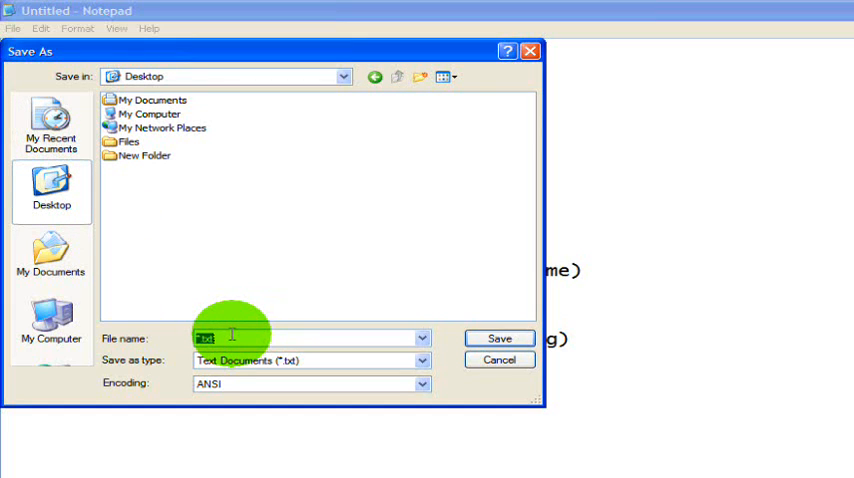
pyautogui.write('talk')
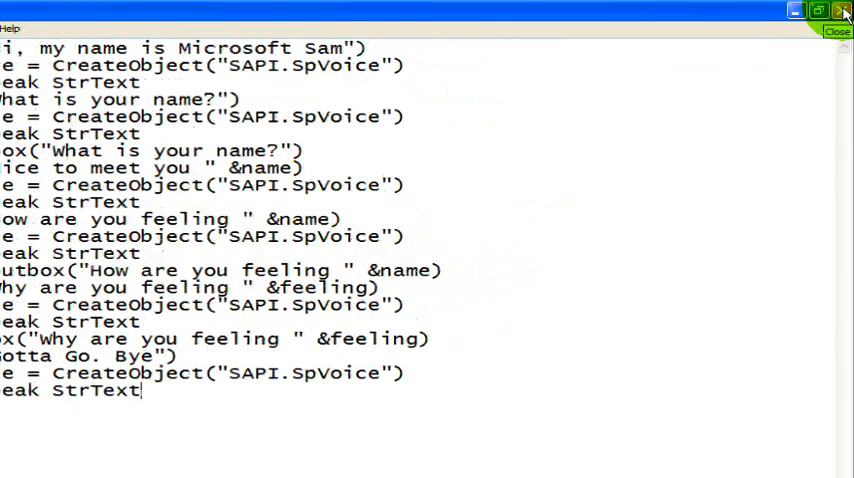
pyautogui.click(844, 12)
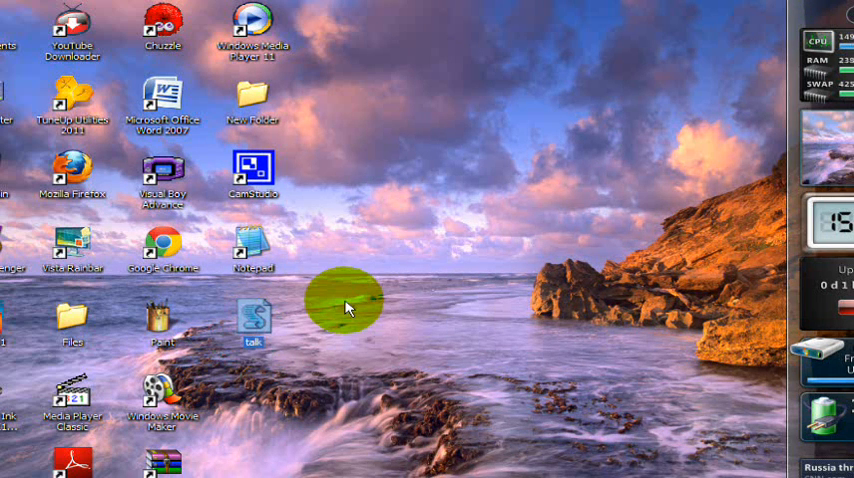
pyautogui.moveTo(336, 344)
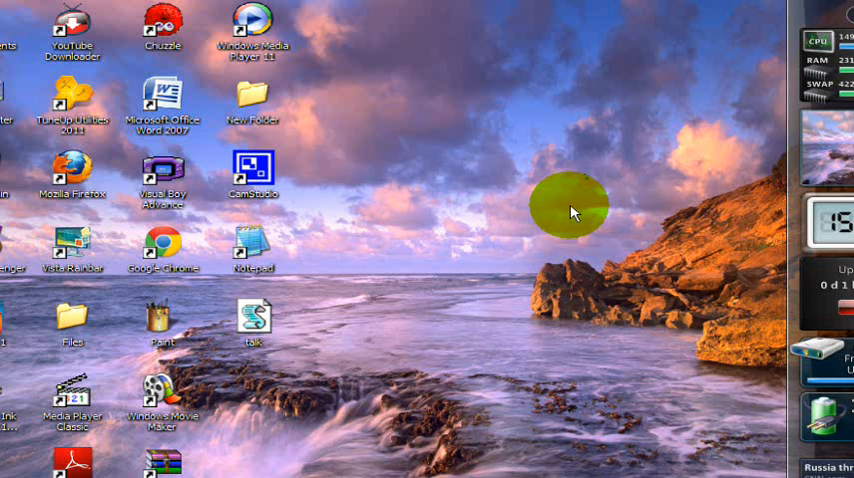
pyautogui.moveTo(578, 30)
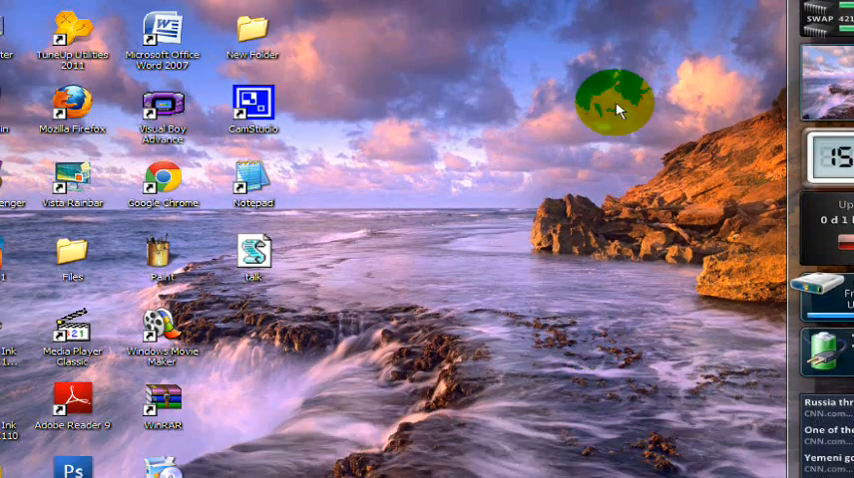
# Drag the saved talk script icon to a new spot on the desktop
pyautogui.moveTo(616, 104); pyautogui.dragTo(550, 316)
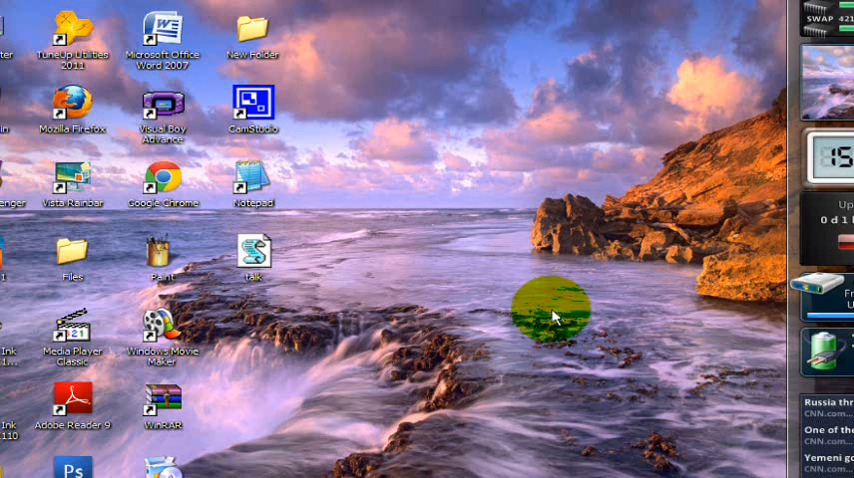